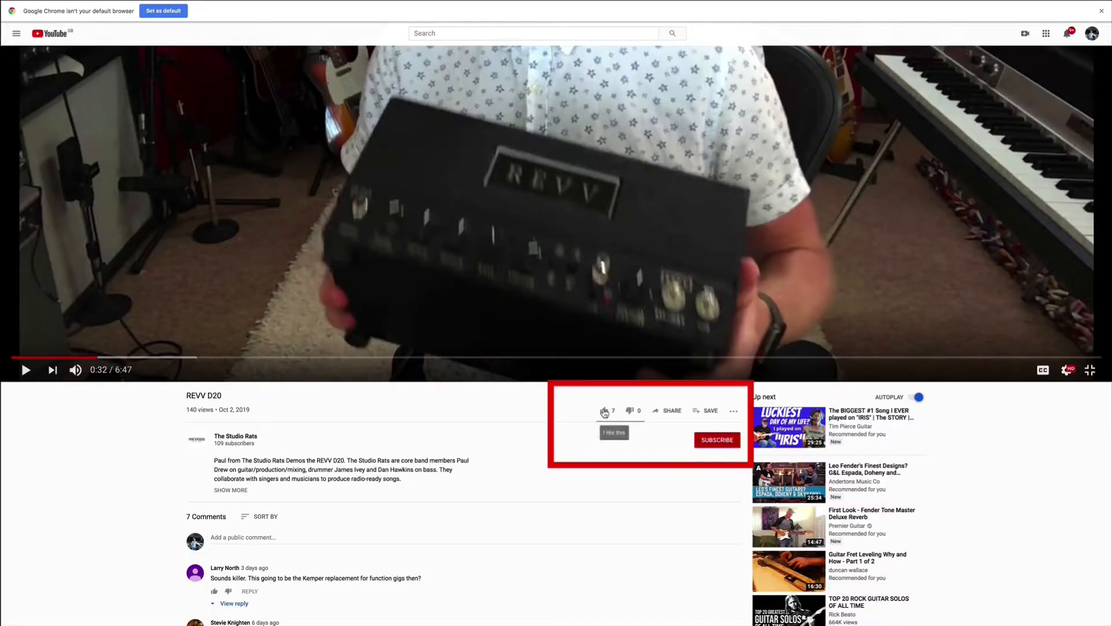
# Step: Like the REVV D20 video and subscribe to The Studio Rats channel
pyautogui.click(716, 441)
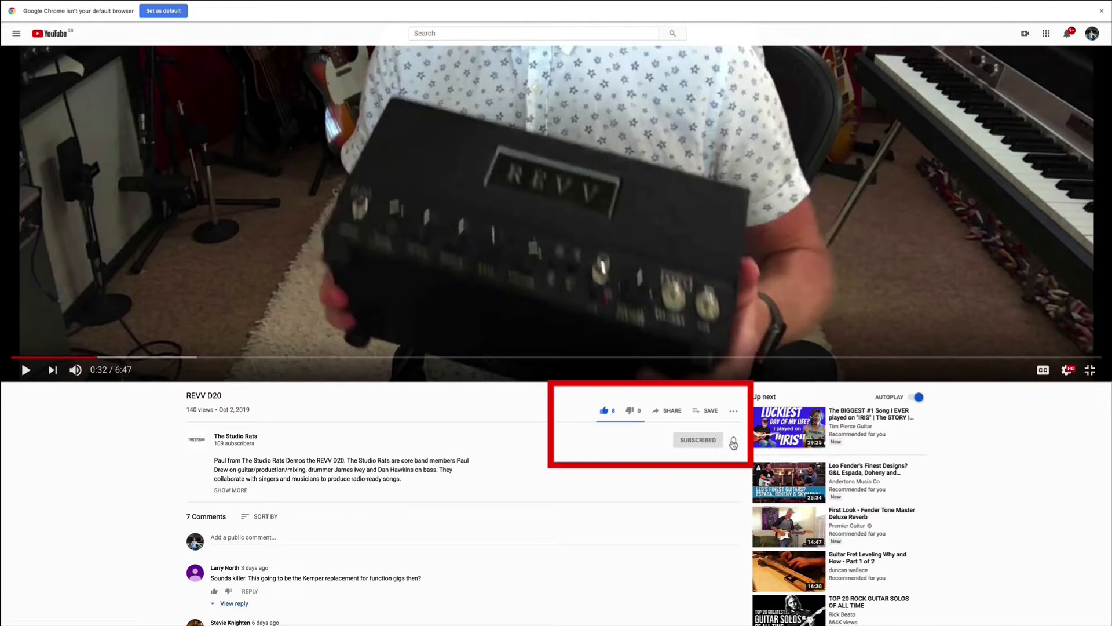
pyautogui.click(735, 441)
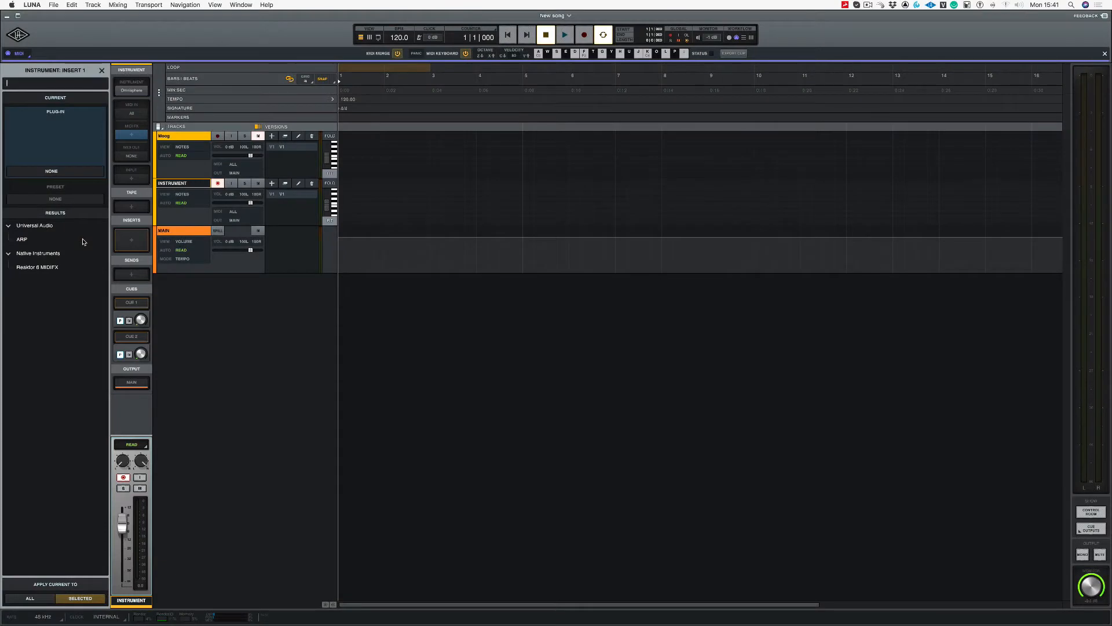
pyautogui.moveTo(63, 235)
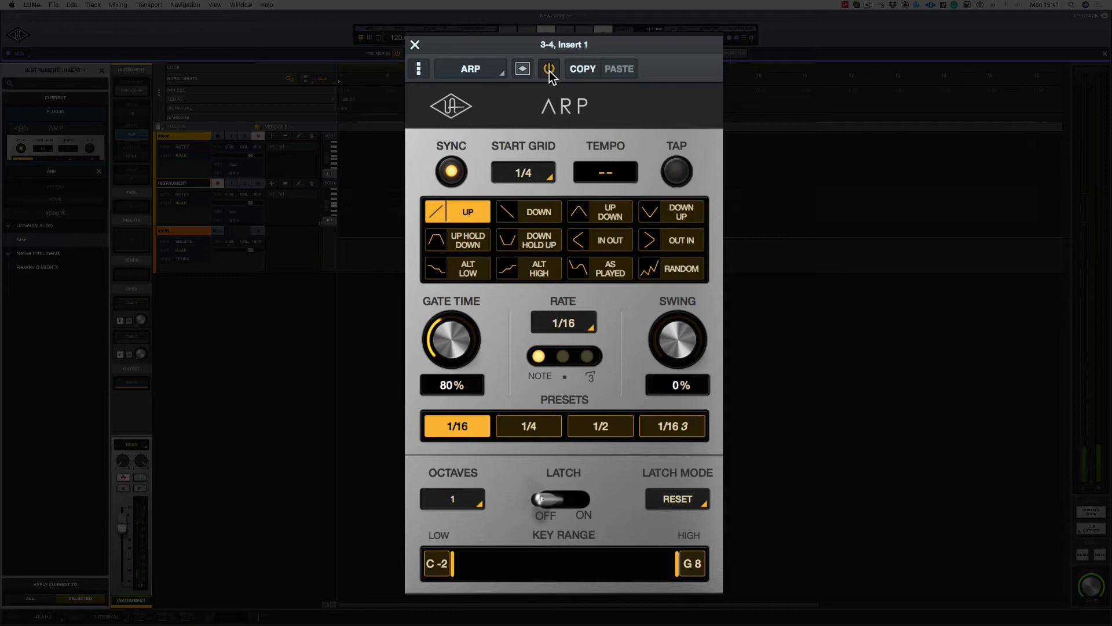
# Step: Audition the ARP note orders Down, Up Down, Down Up, Up Hold Down and Down Hold Up
pyautogui.click(548, 68)
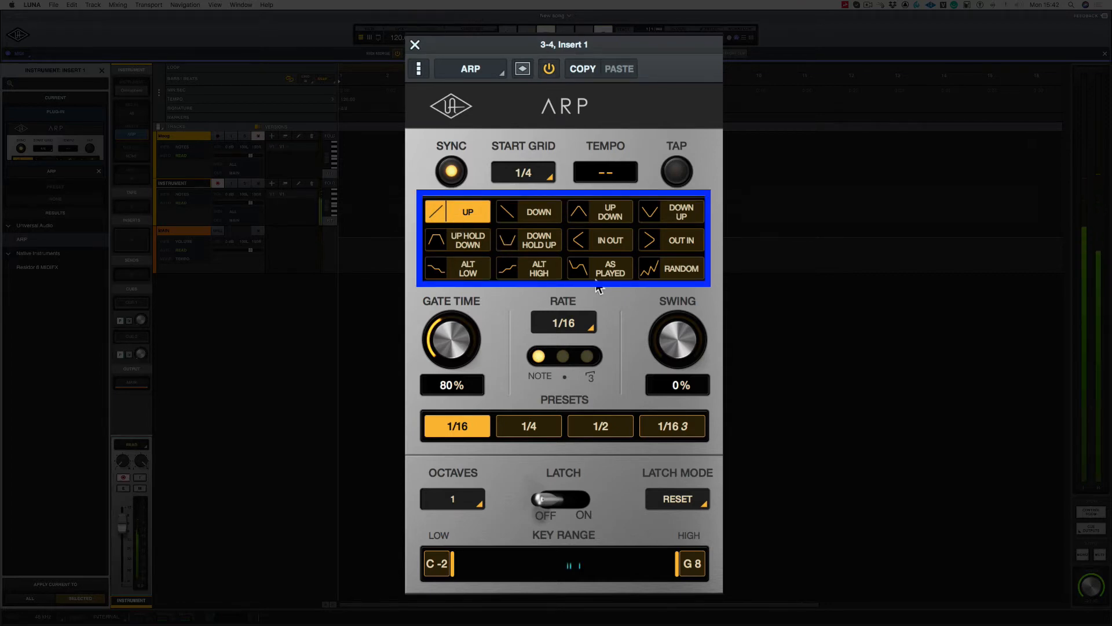
pyautogui.click(528, 211)
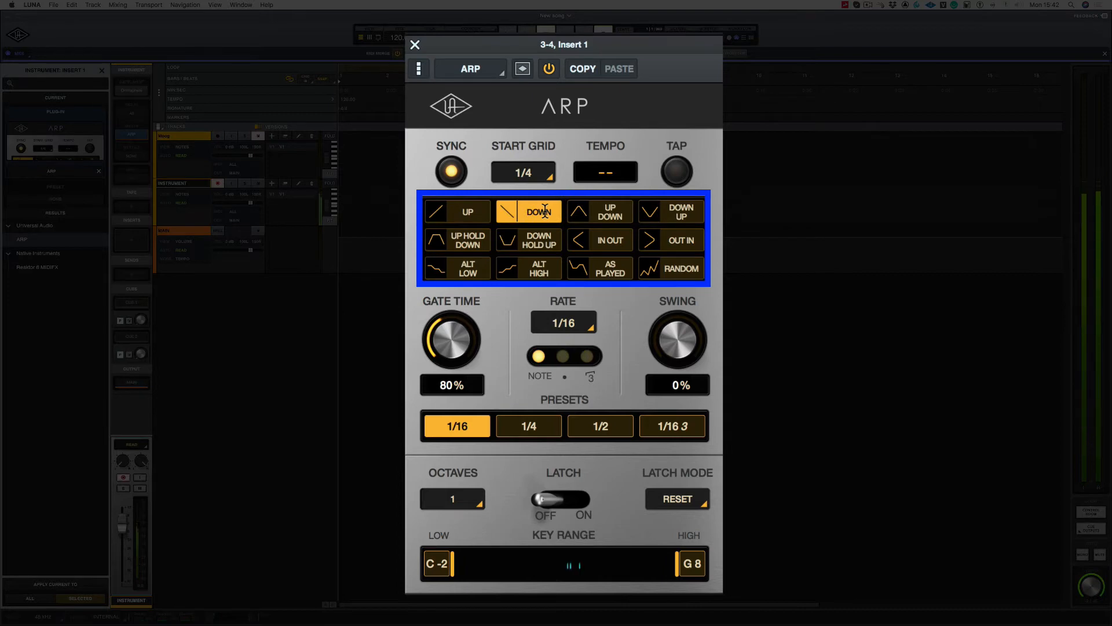
pyautogui.click(599, 211)
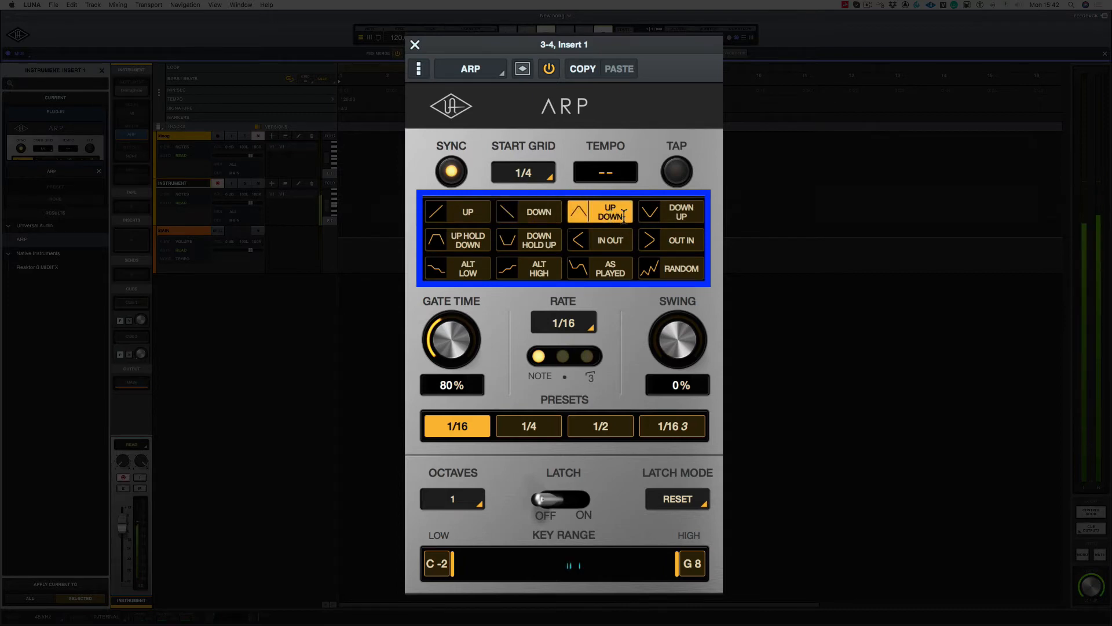
pyautogui.click(670, 211)
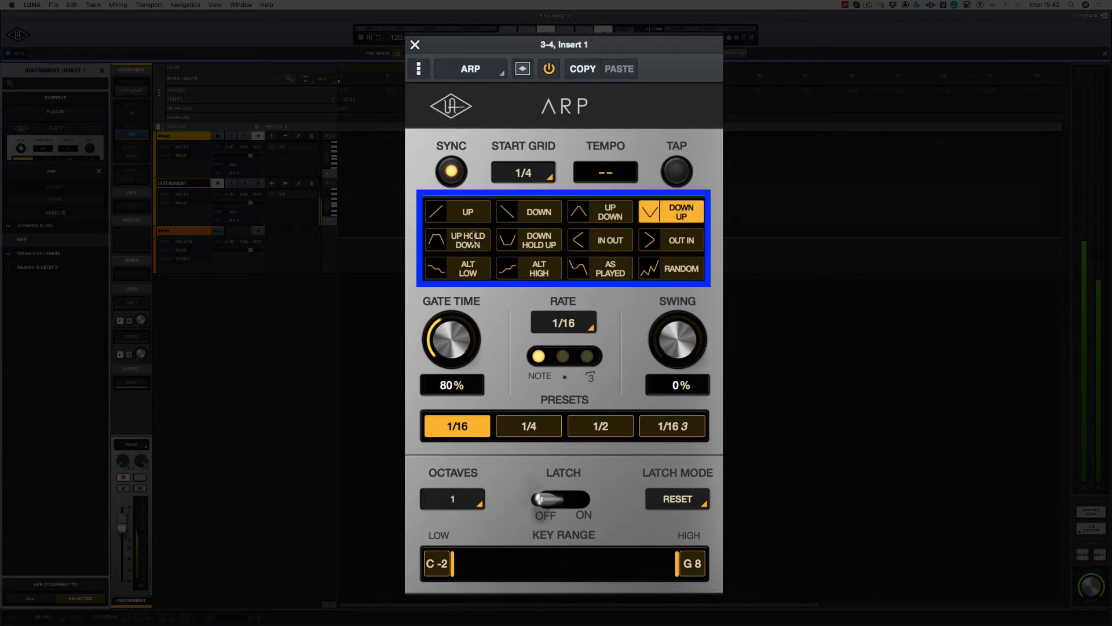
pyautogui.click(458, 240)
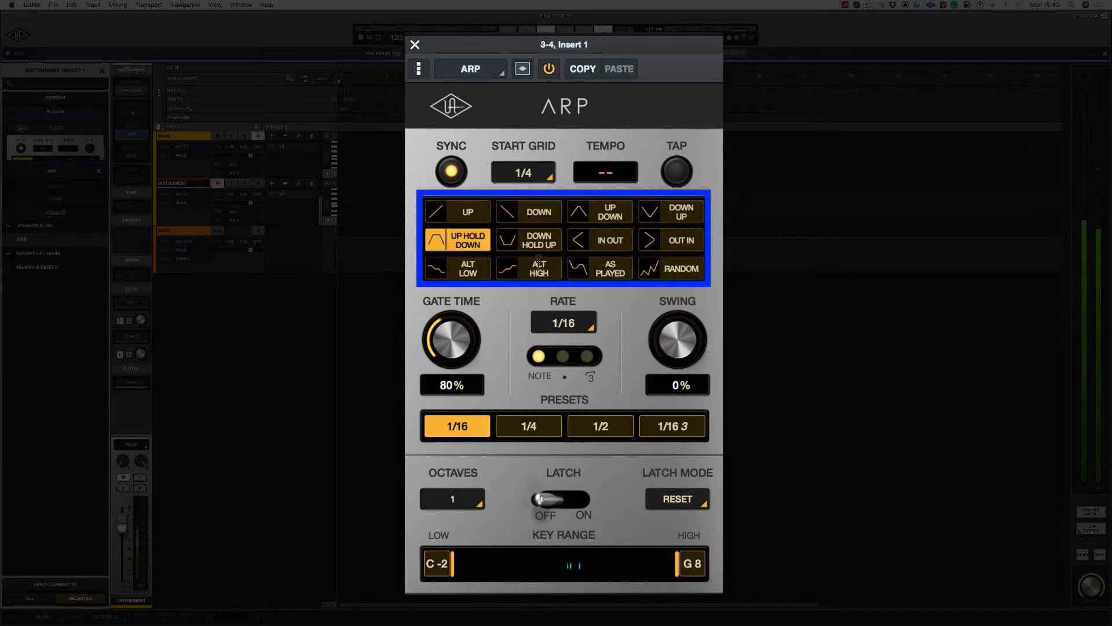
pyautogui.click(529, 239)
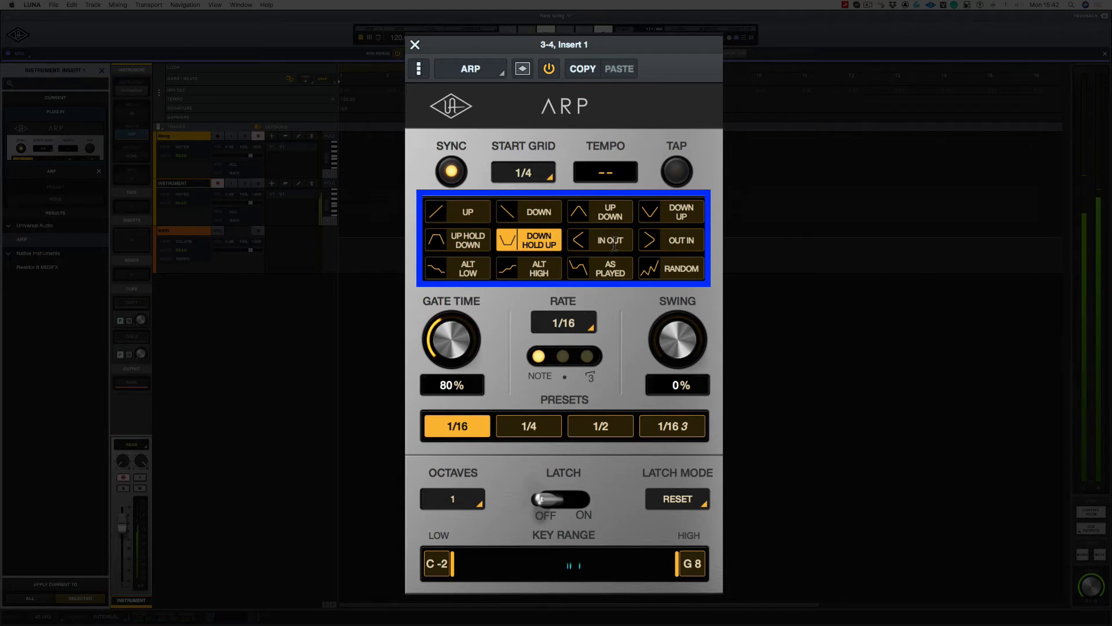
# Step: Try In Out, Out In, Alt Low, Alt High and As Played, settling on Out In
pyautogui.click(608, 238)
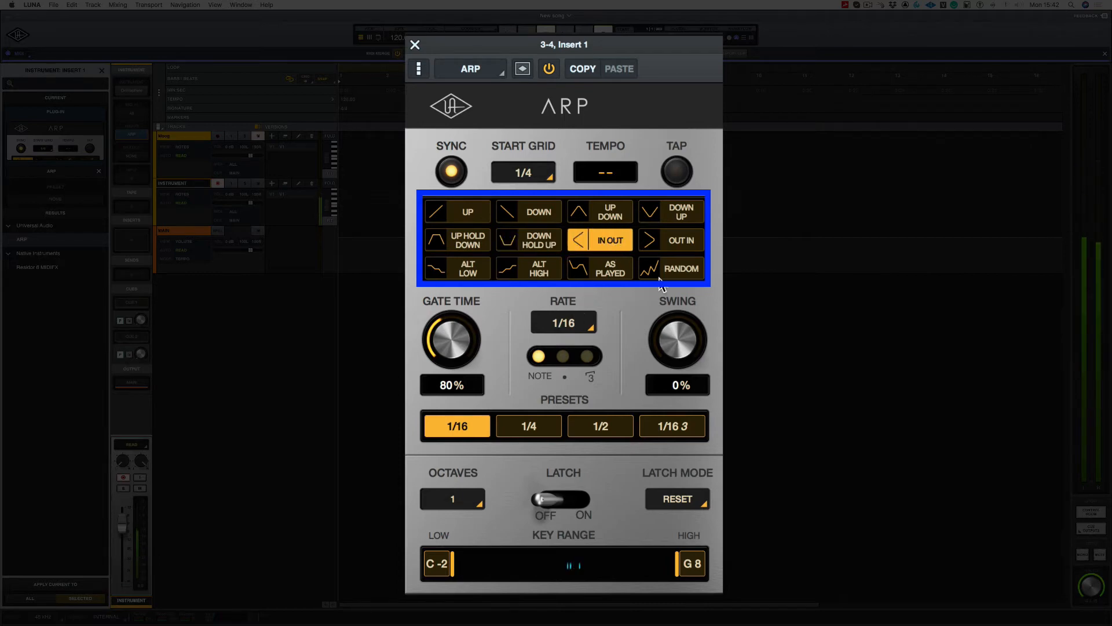
pyautogui.click(670, 240)
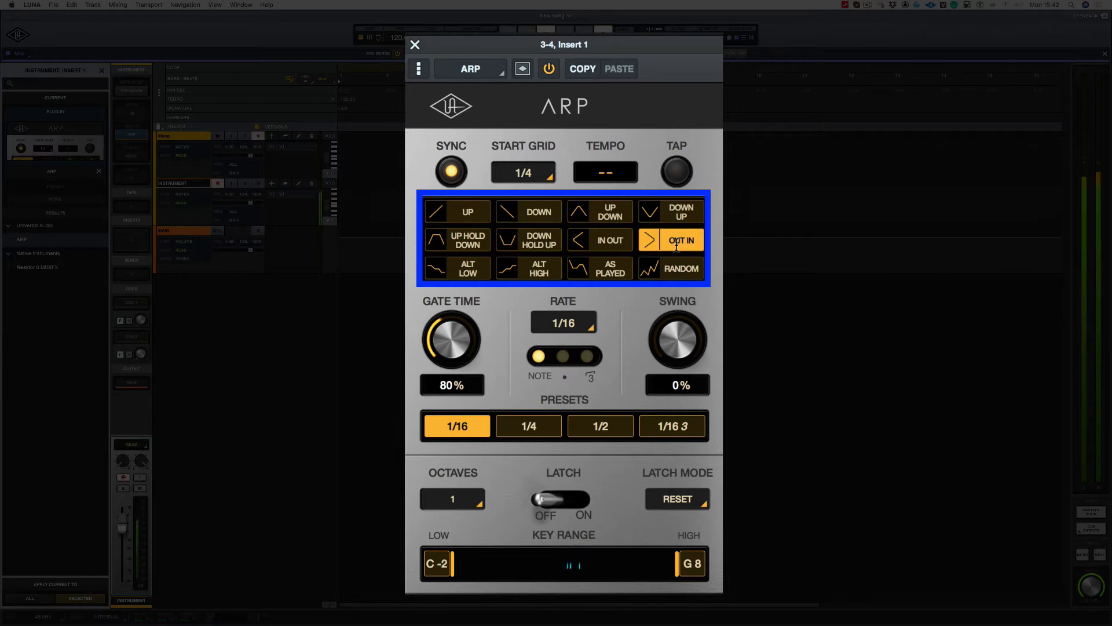
pyautogui.click(458, 268)
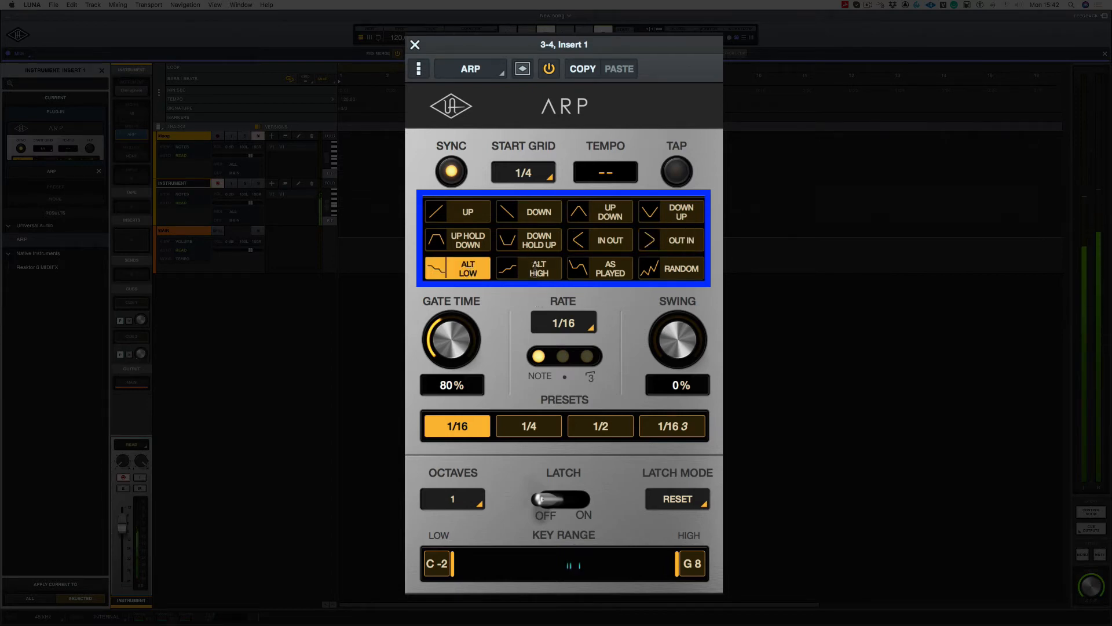
pyautogui.click(528, 268)
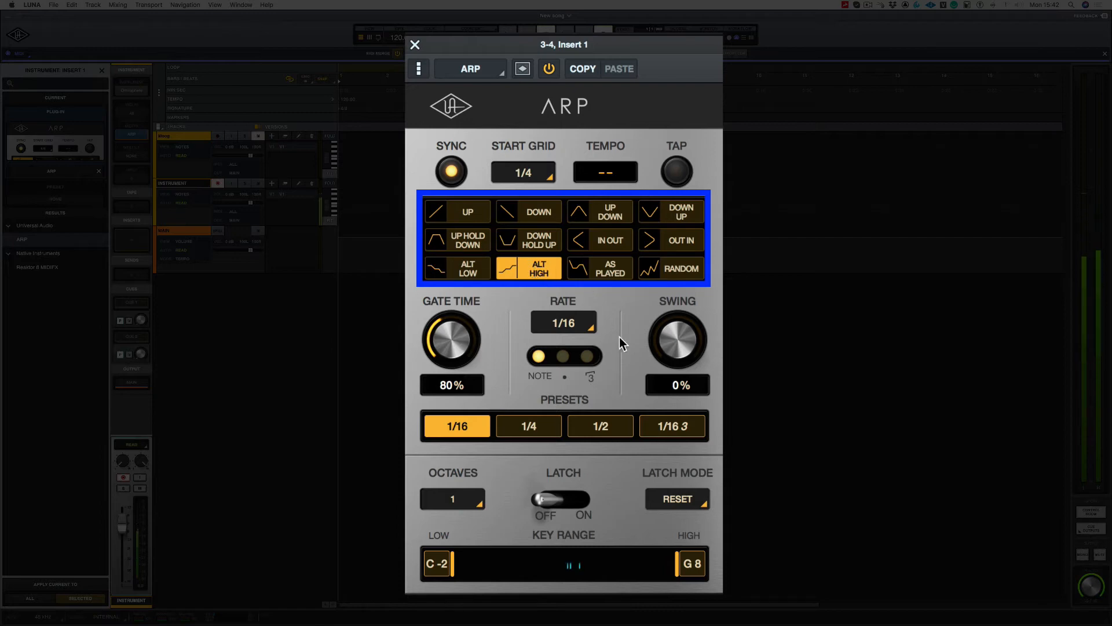
pyautogui.click(608, 268)
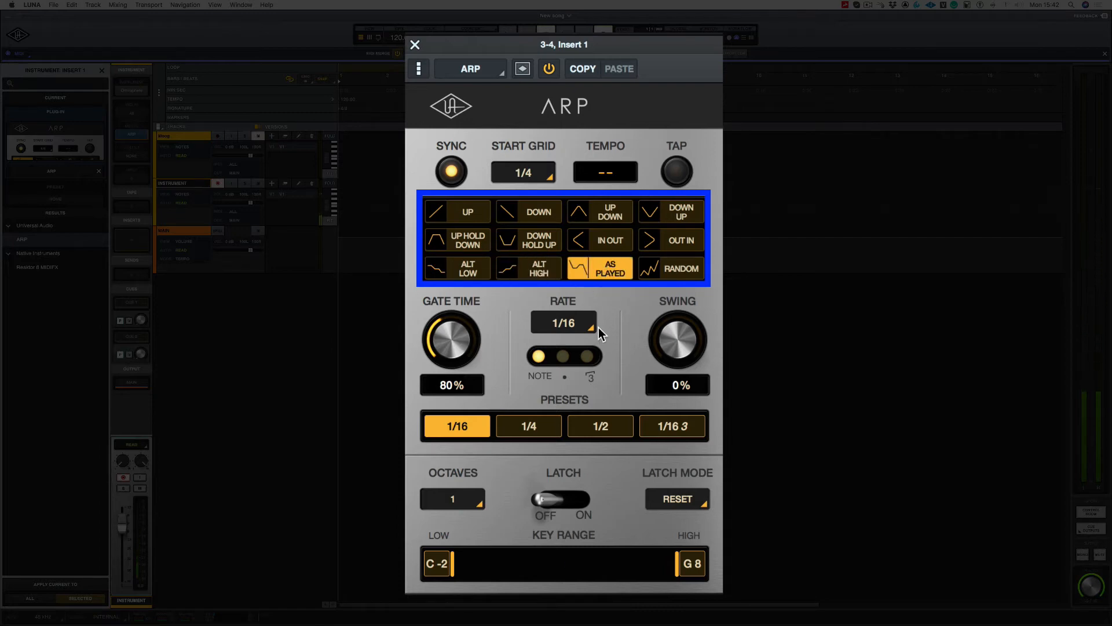
pyautogui.click(680, 267)
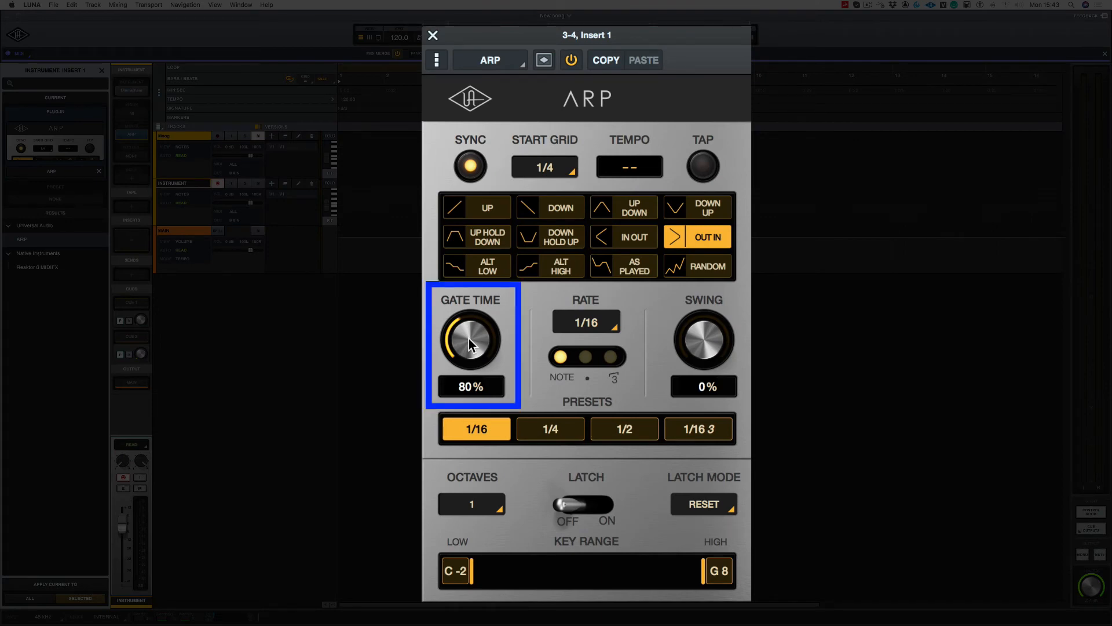
# Step: Set the ARP gate time to 55% and keep the rate at 1/16 after checking the choices
pyautogui.moveTo(469, 340); pyautogui.dragTo(470, 387)
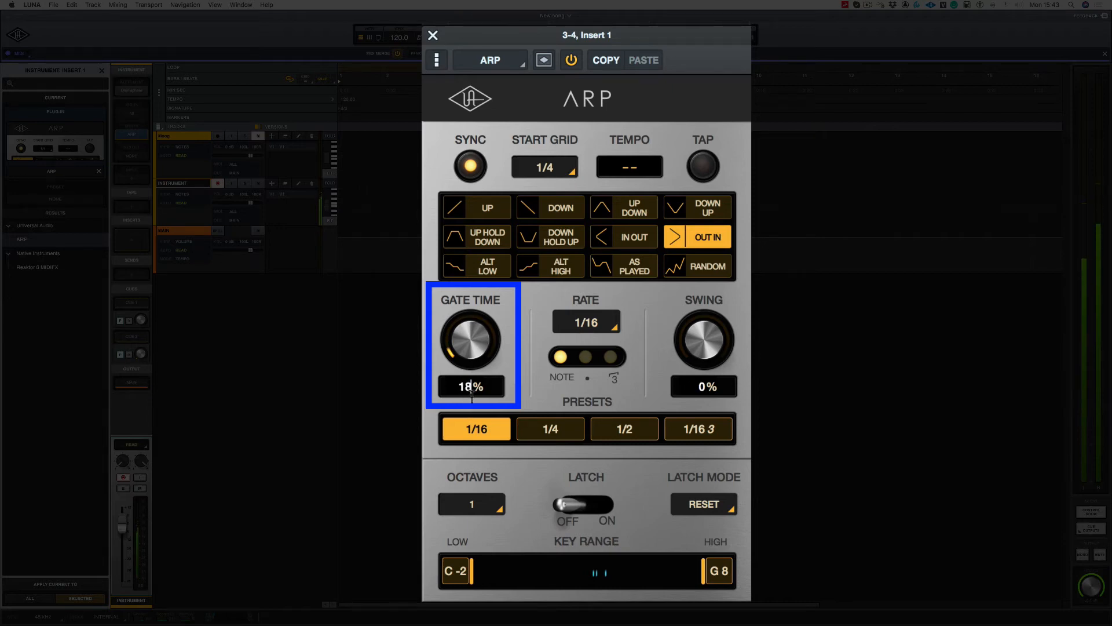
pyautogui.moveTo(472, 344); pyautogui.dragTo(472, 283)
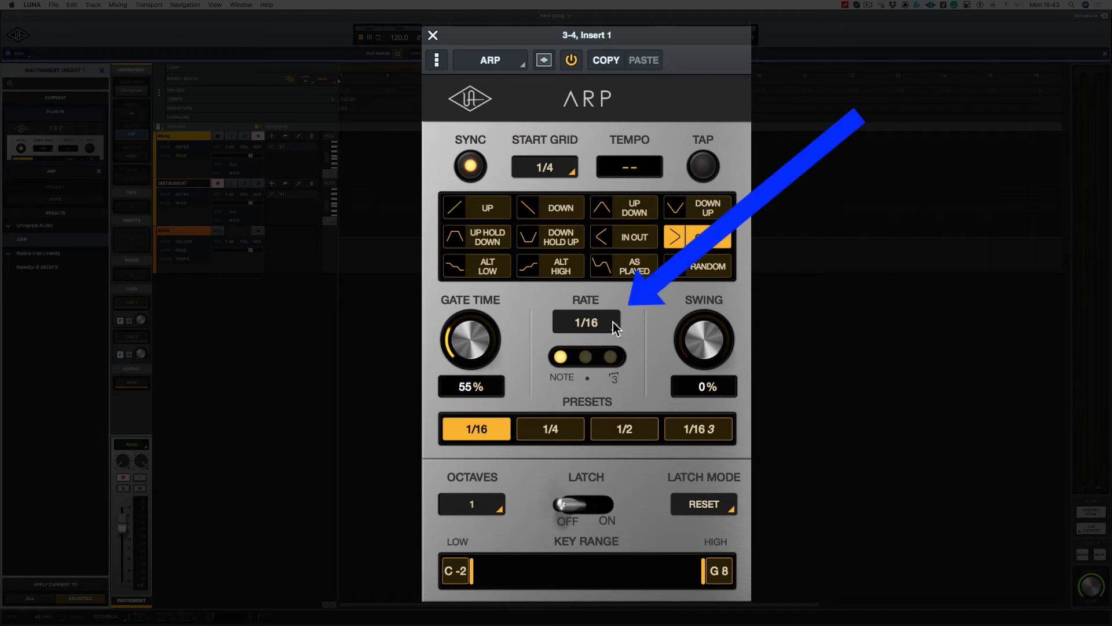
pyautogui.click(587, 321)
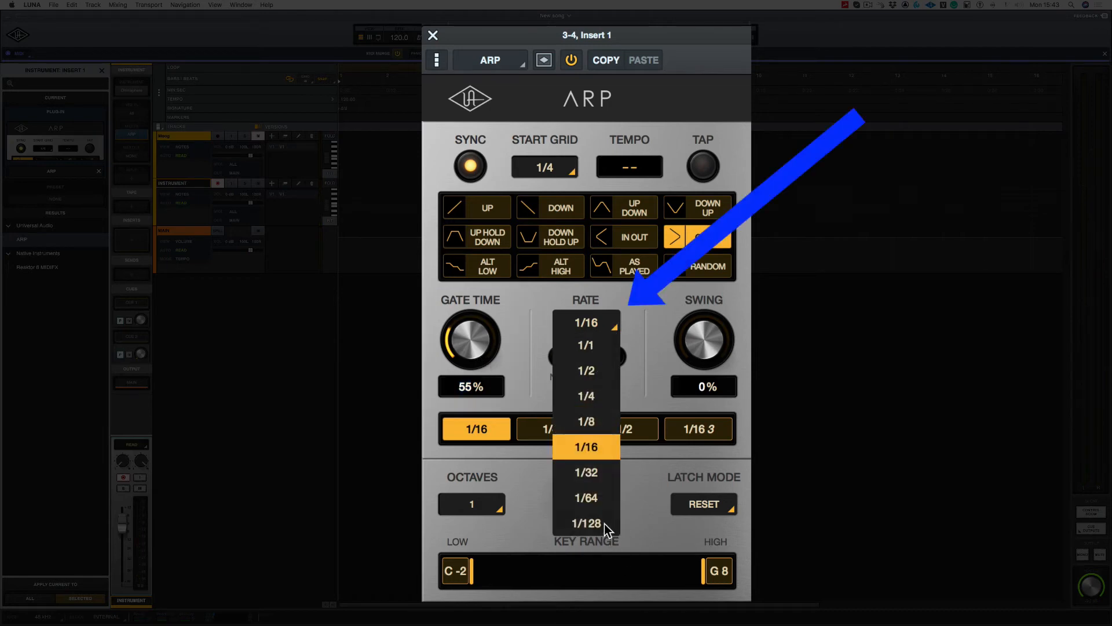
pyautogui.click(585, 447)
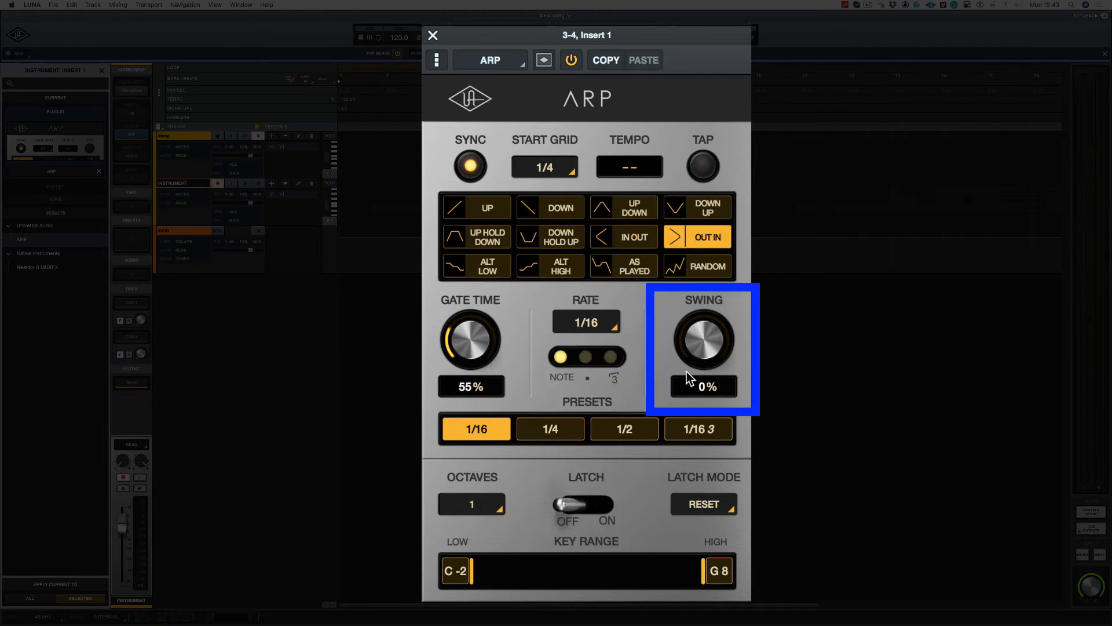
pyautogui.moveTo(702, 376); pyautogui.dragTo(696, 316)
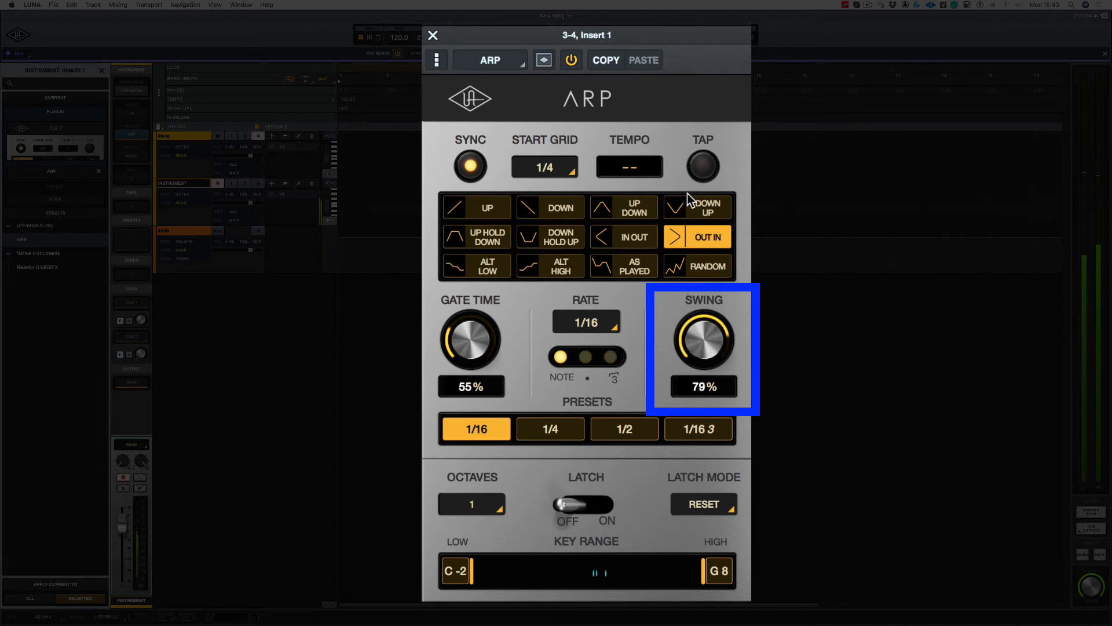
pyautogui.moveTo(702, 341); pyautogui.dragTo(703, 361)
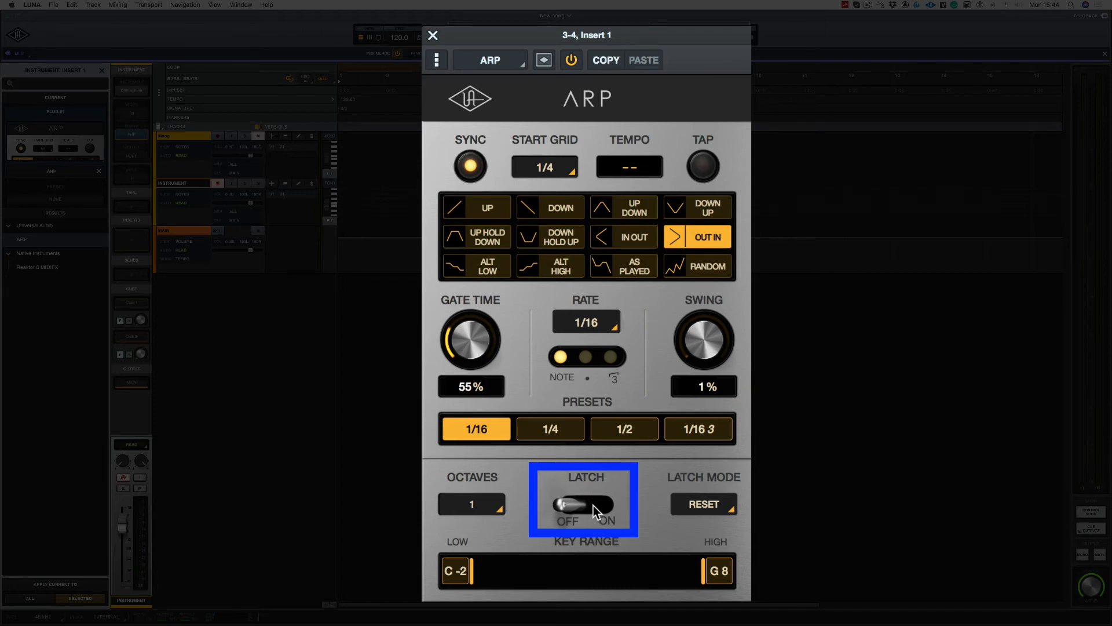
pyautogui.click(585, 504)
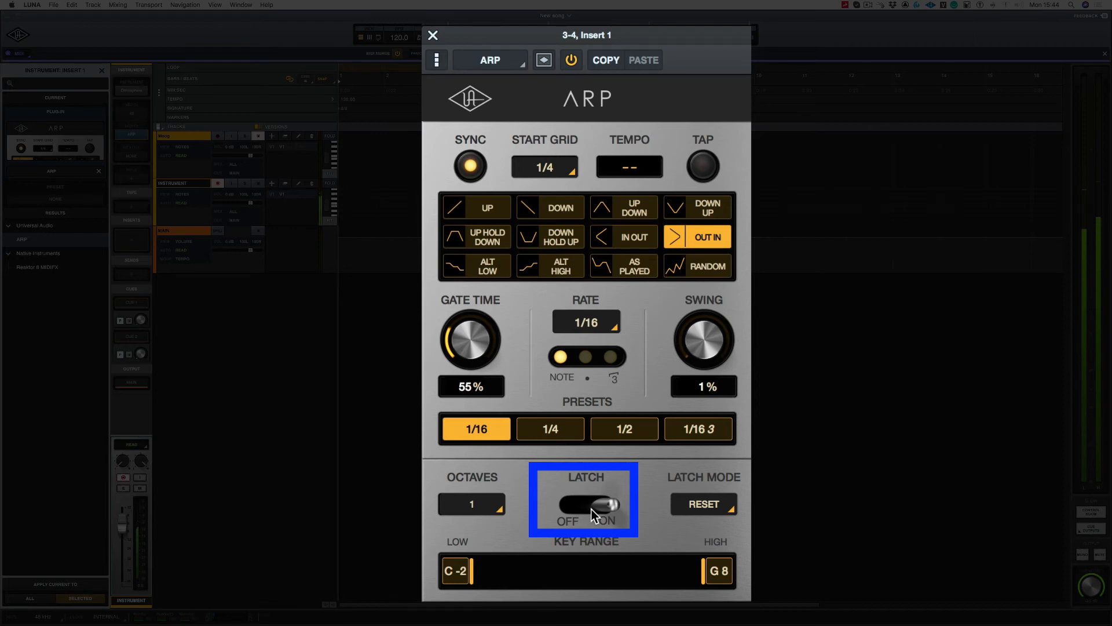
pyautogui.click(585, 504)
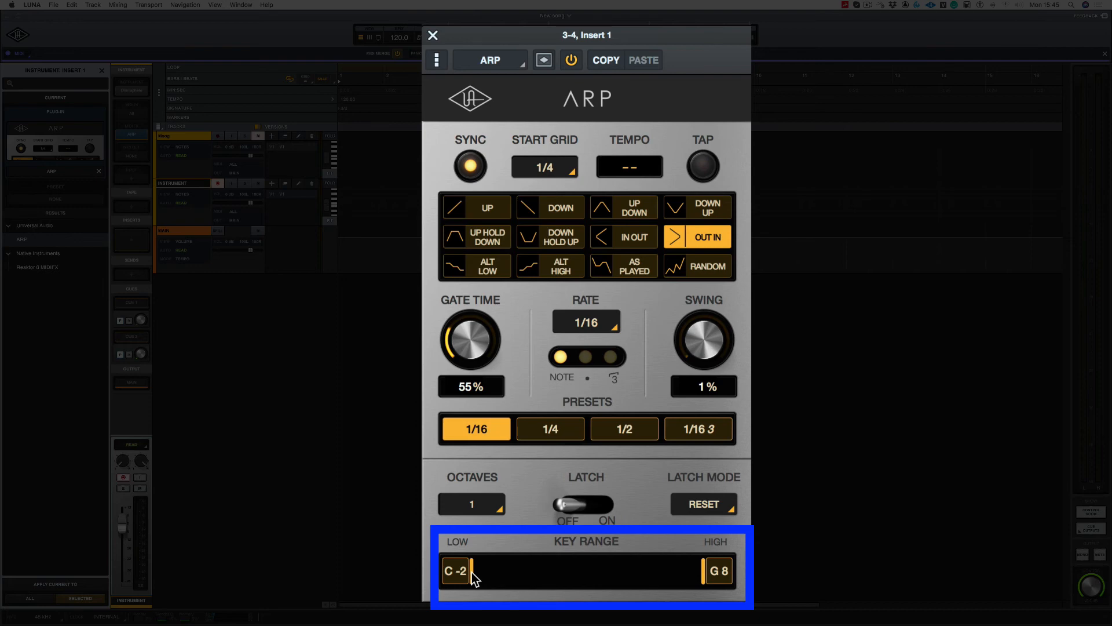
# Step: Drag the key range's low handle from C-2 up to B3, leaving the high end at G8
pyautogui.moveTo(474, 570); pyautogui.dragTo(578, 570)
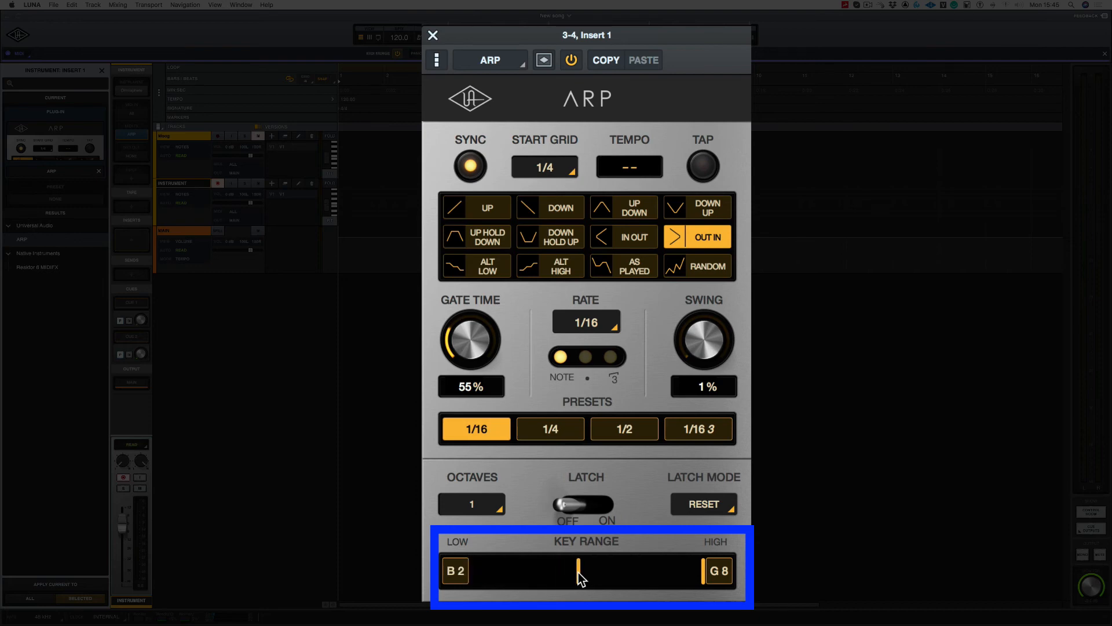
pyautogui.moveTo(578, 571); pyautogui.dragTo(603, 571)
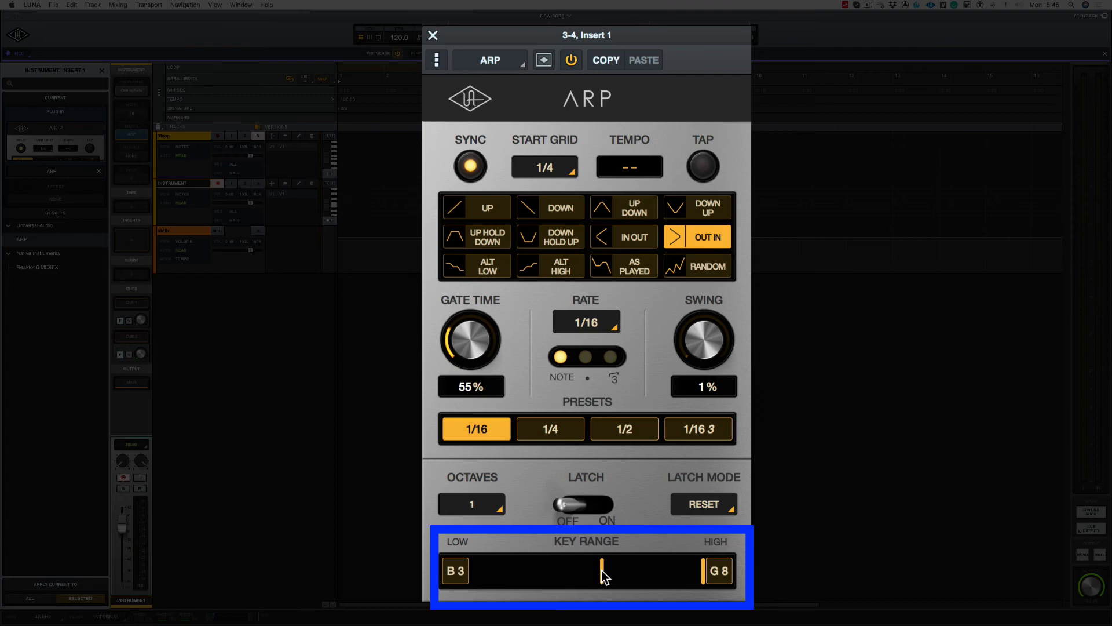